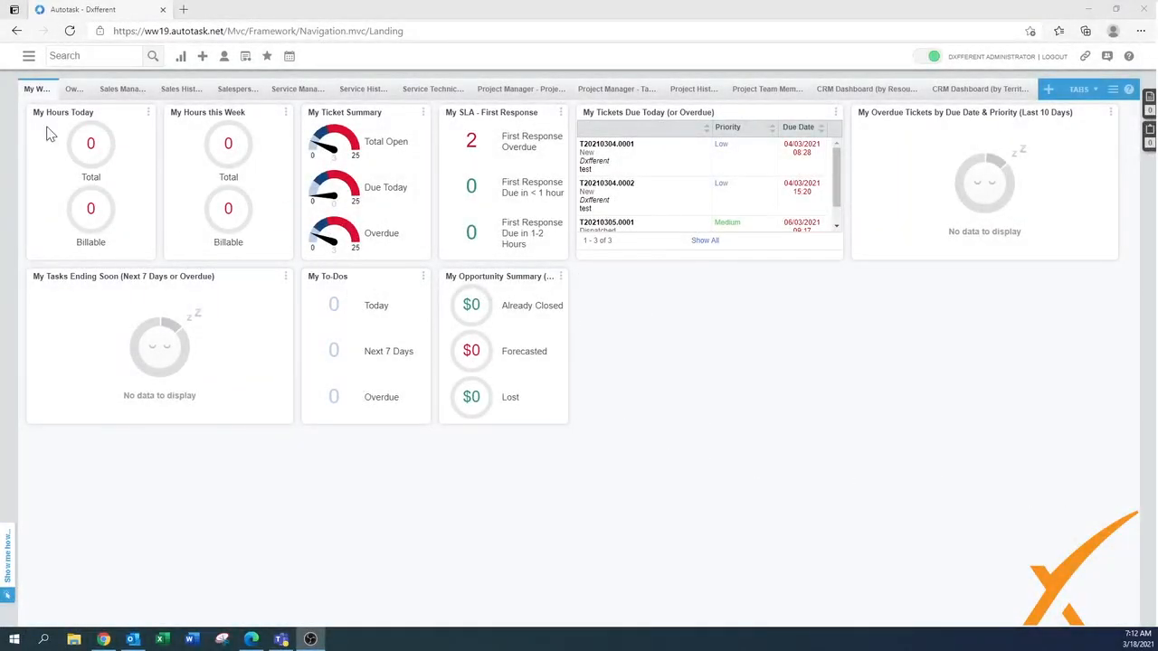
- Navigate via Admin > Features & Settings > Your Organization to the Internal Locations list
left_click(29, 54)
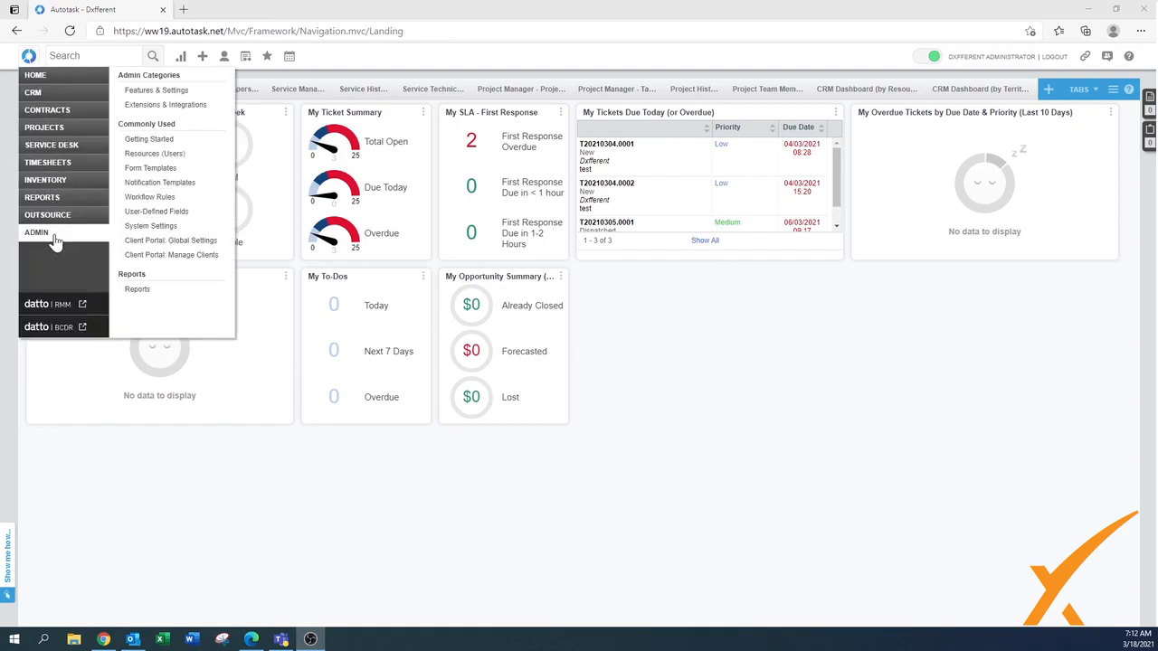
left_click(156, 91)
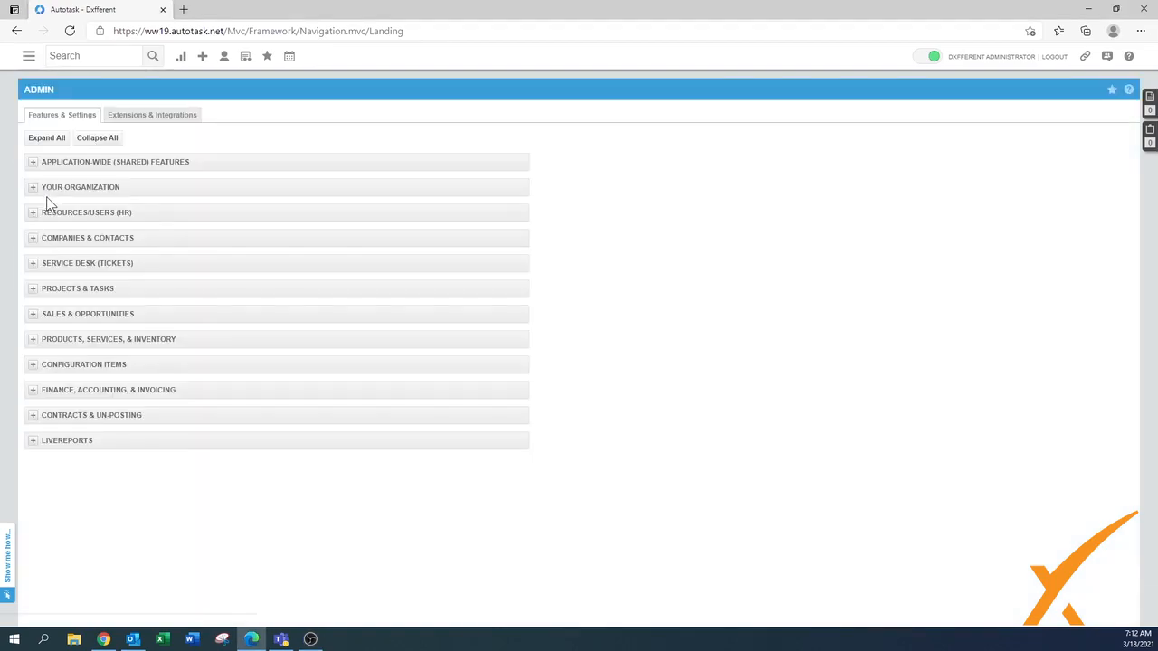
left_click(33, 187)
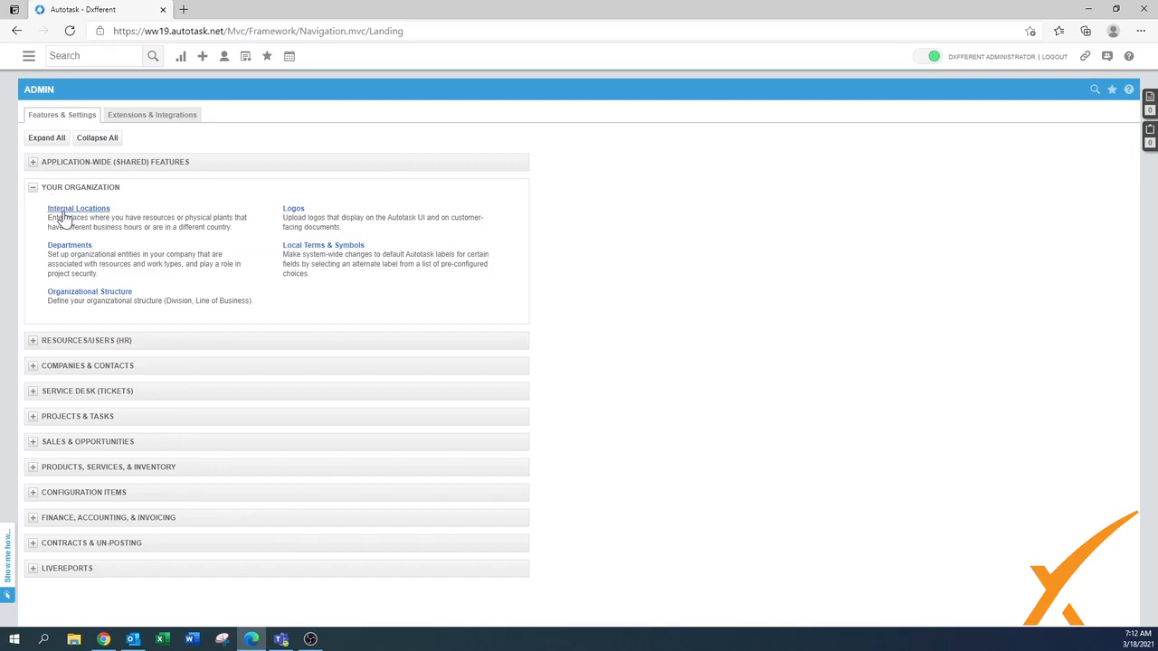
left_click(78, 208)
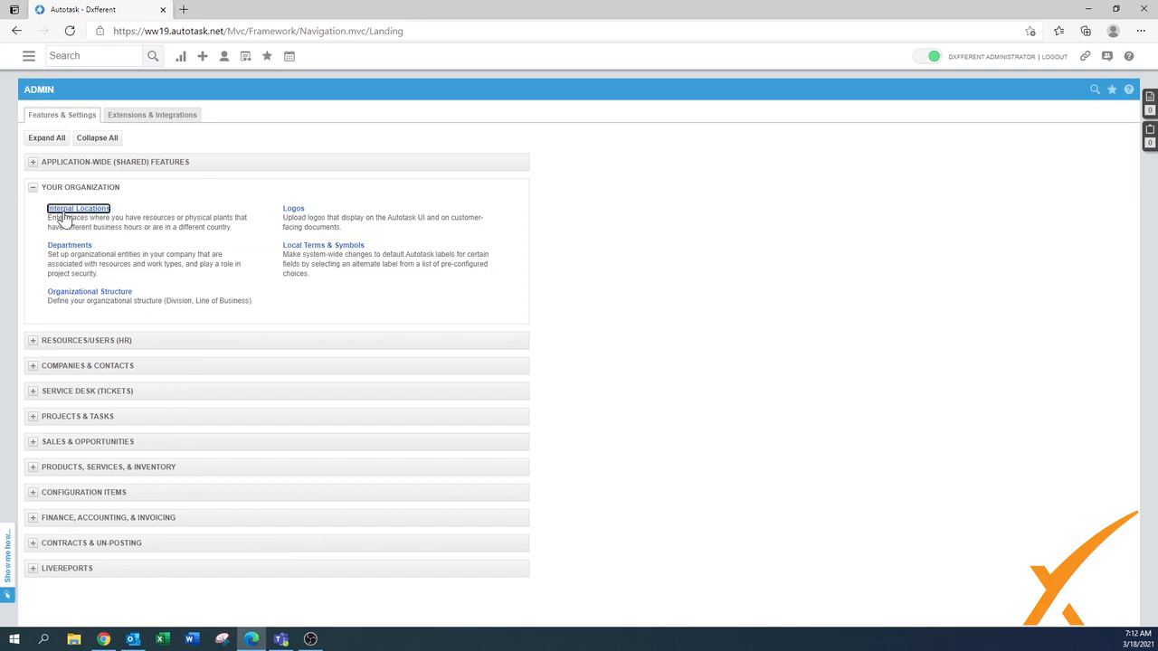
left_click(76, 208)
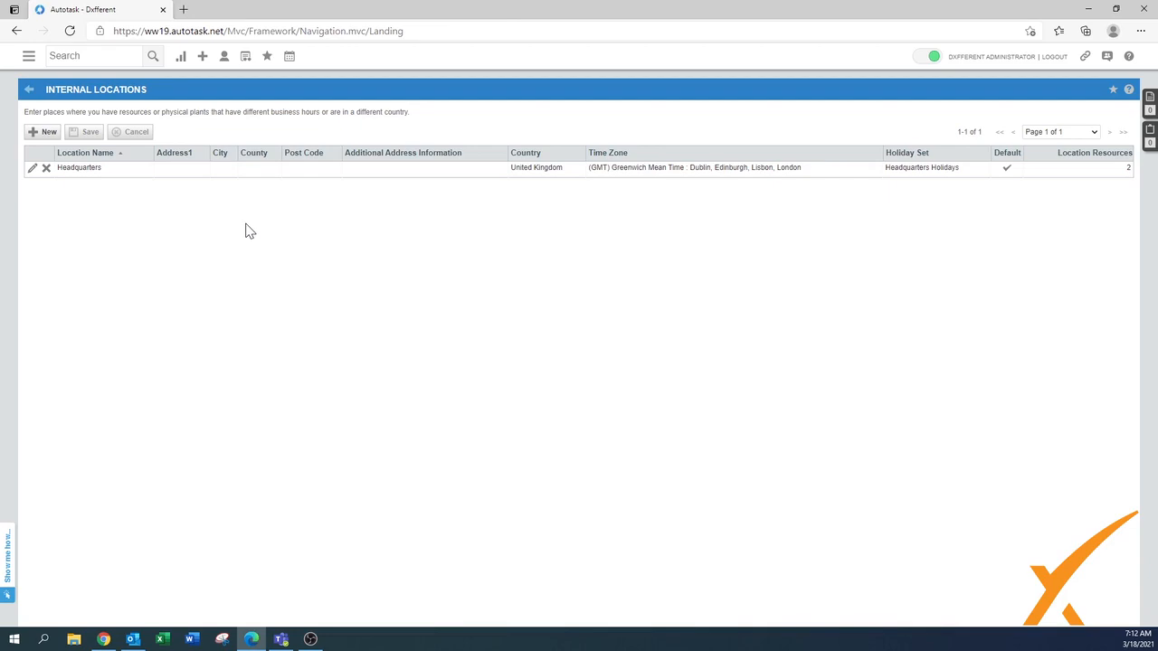
mouse_move(253, 329)
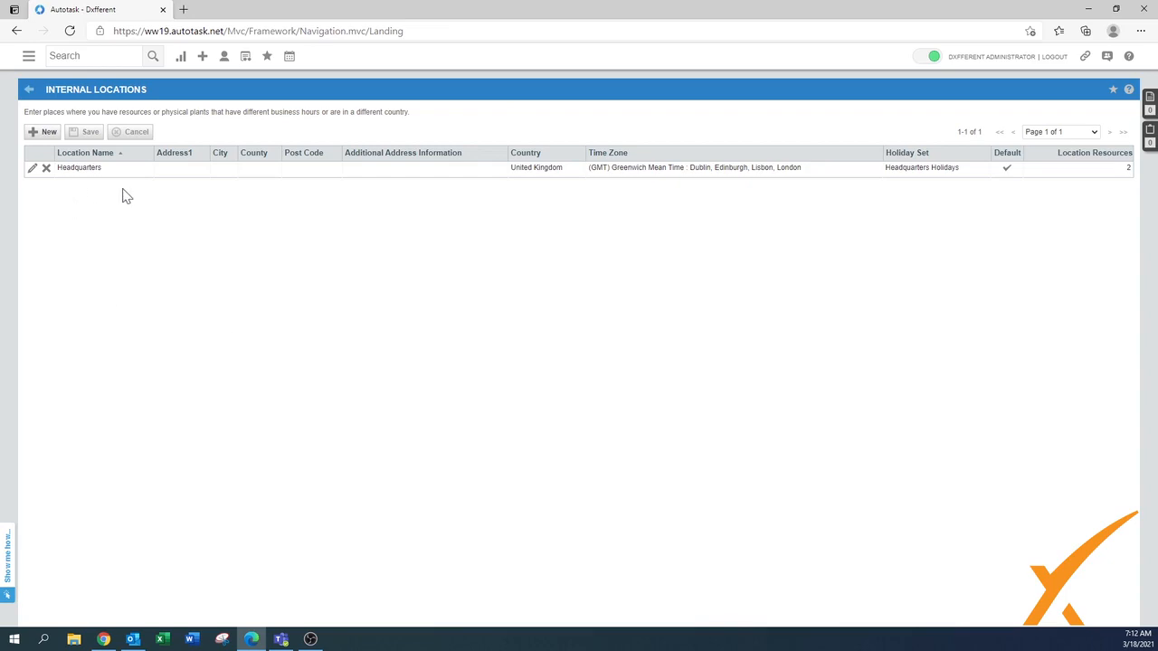
mouse_move(94, 179)
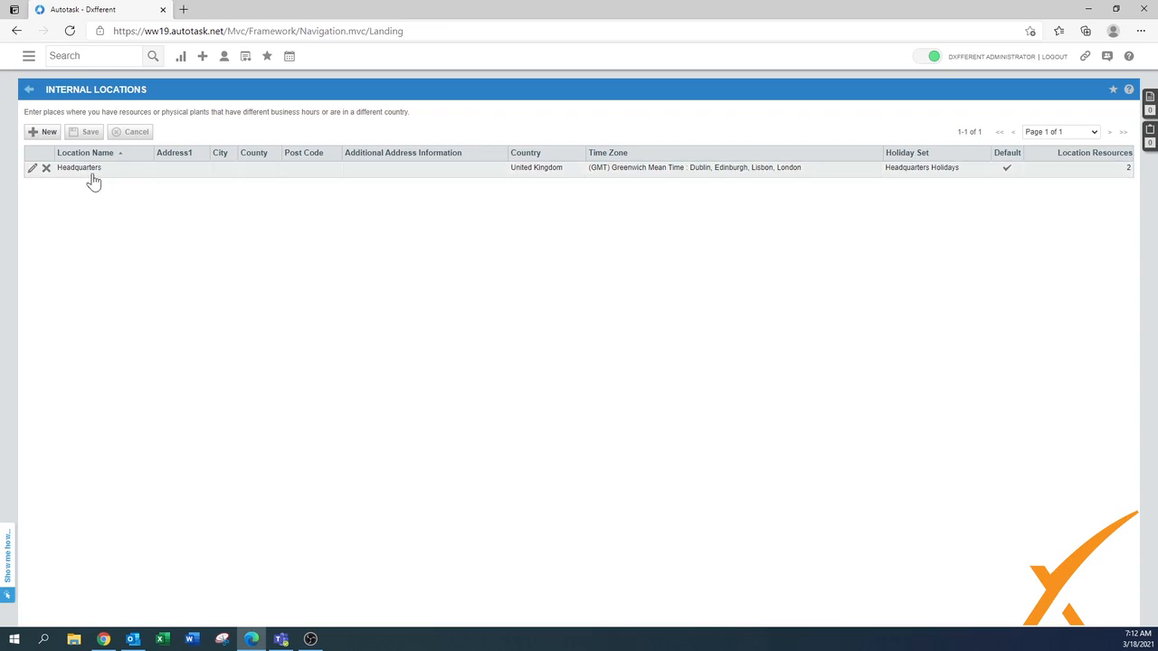
mouse_move(33, 174)
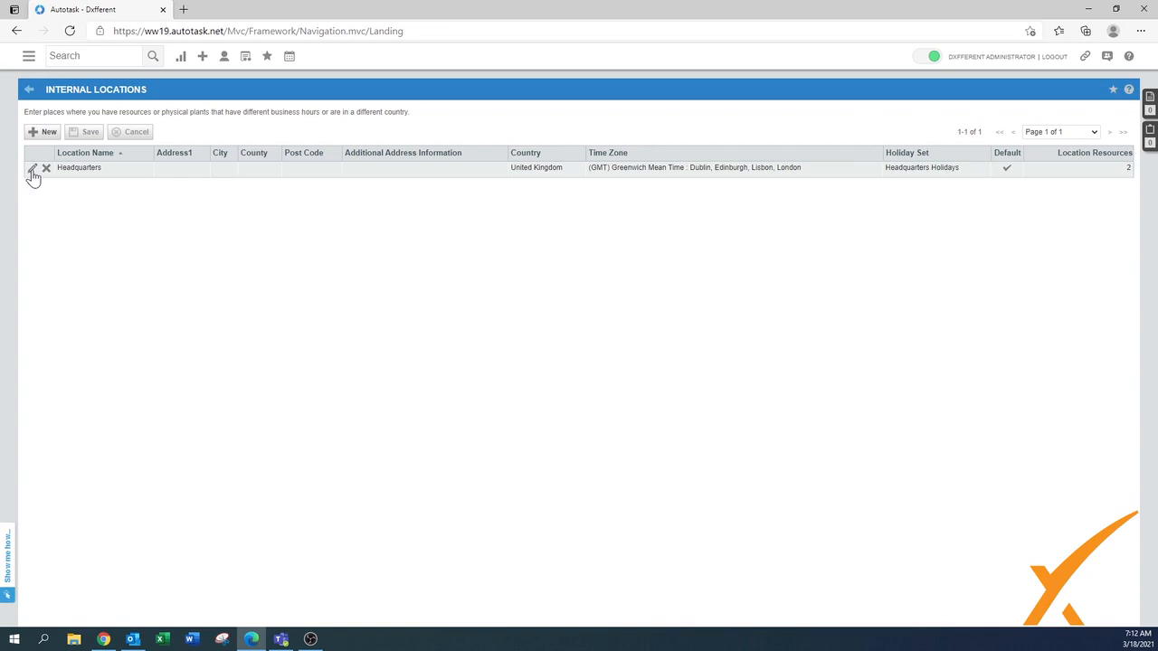
- Edit Headquarters and review week start, formats, GMT time zone and Headquarters Holidays set
left_click(33, 167)
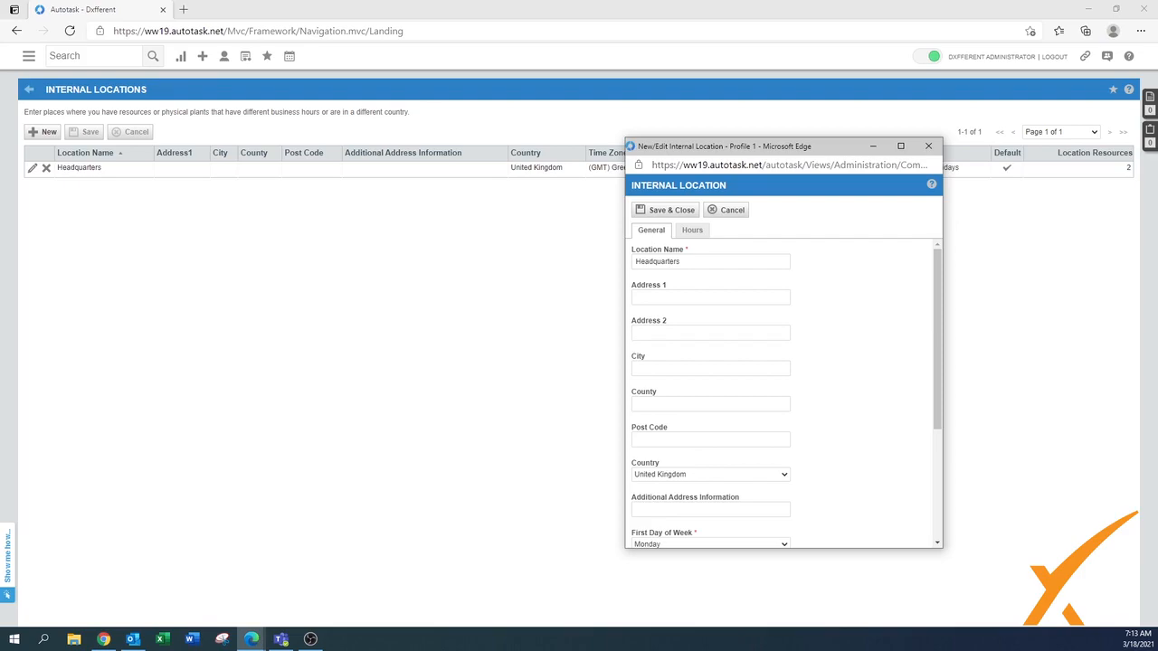
mouse_move(796, 329)
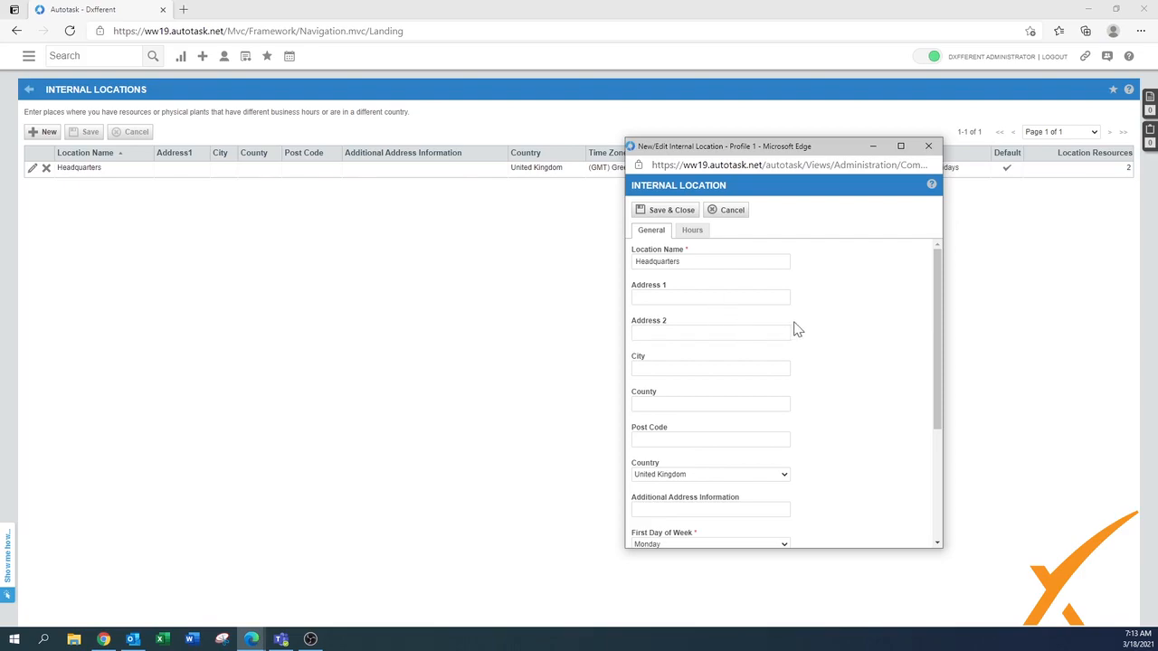
mouse_move(798, 319)
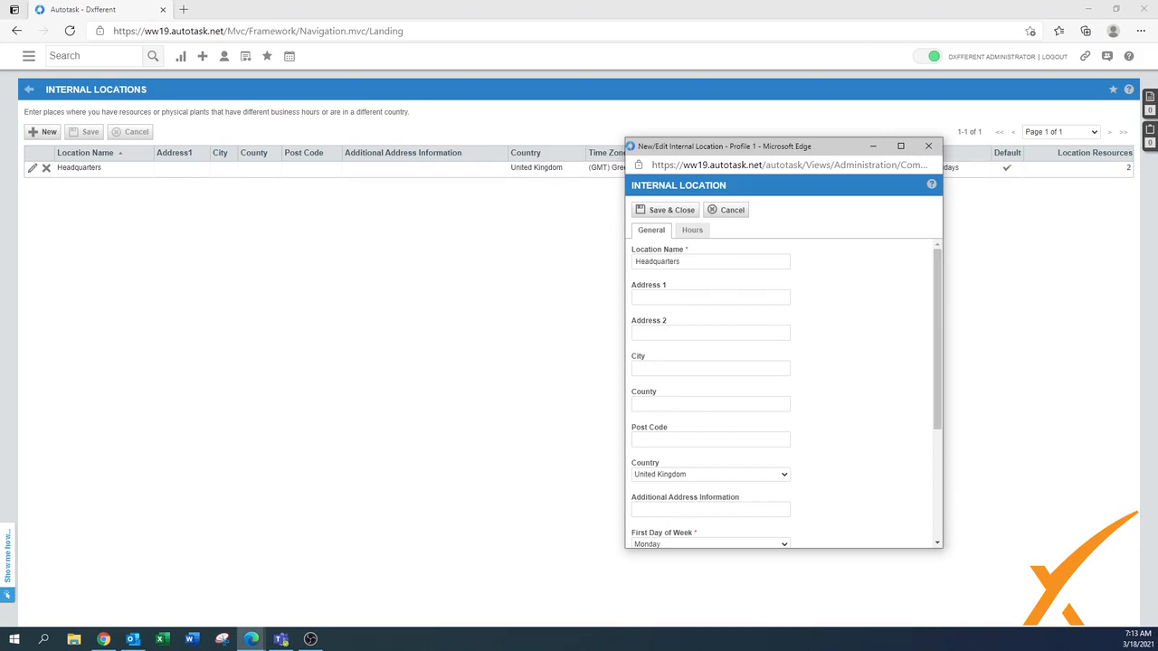
scroll("down", 3)
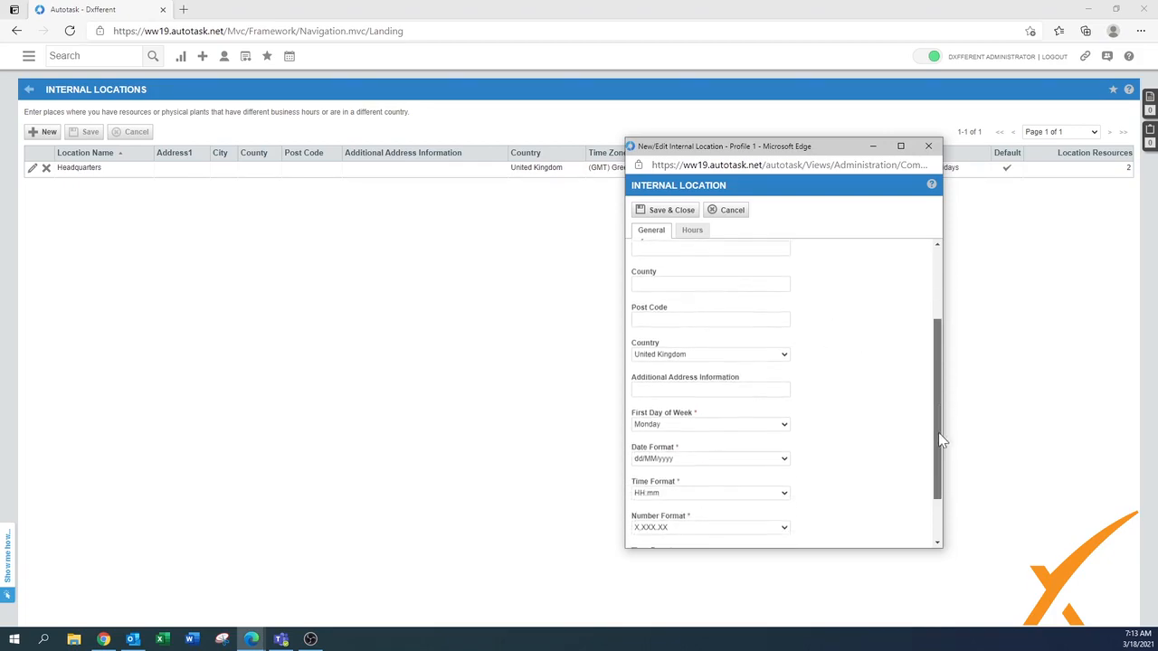
scroll("down", 3)
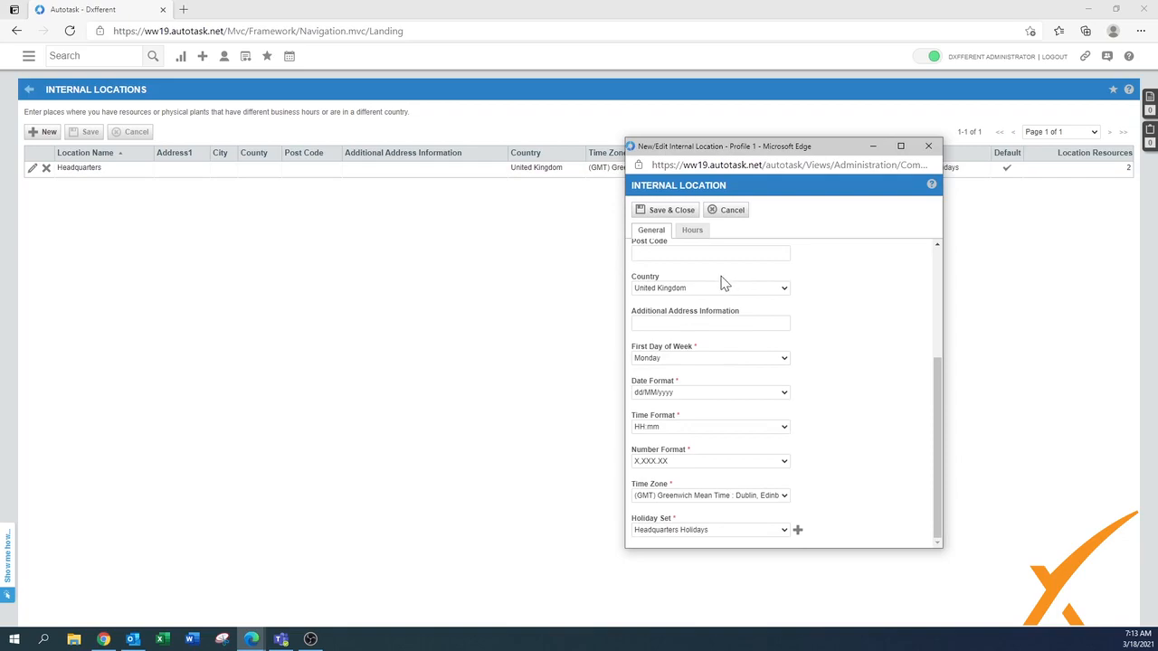
mouse_move(681, 359)
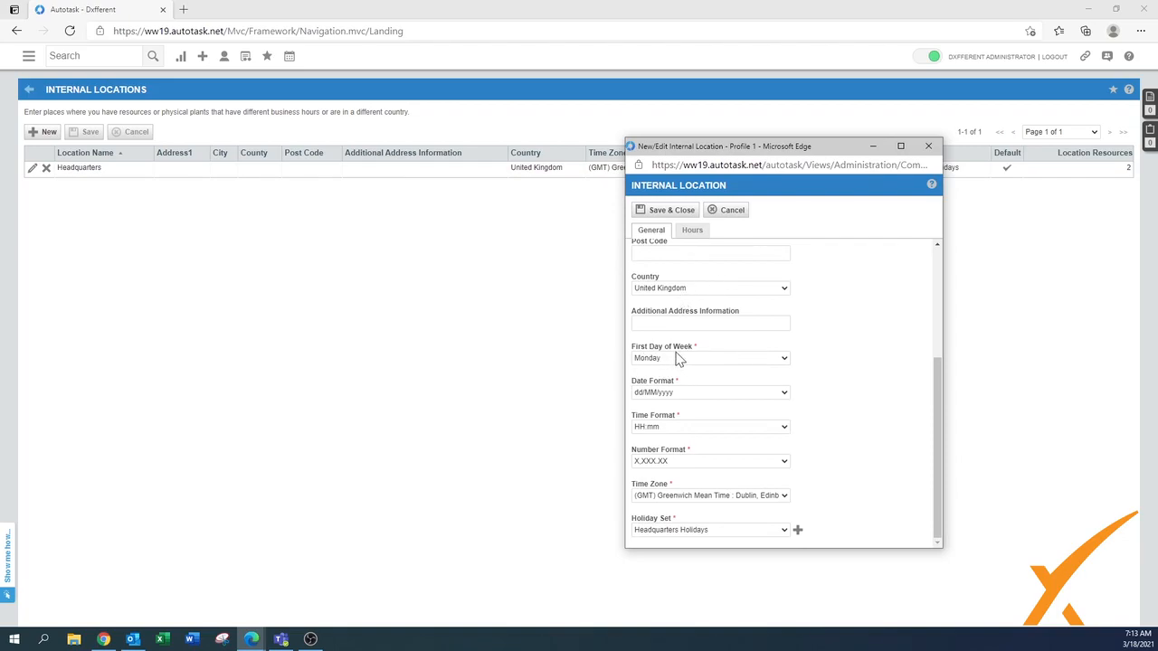
mouse_move(665, 366)
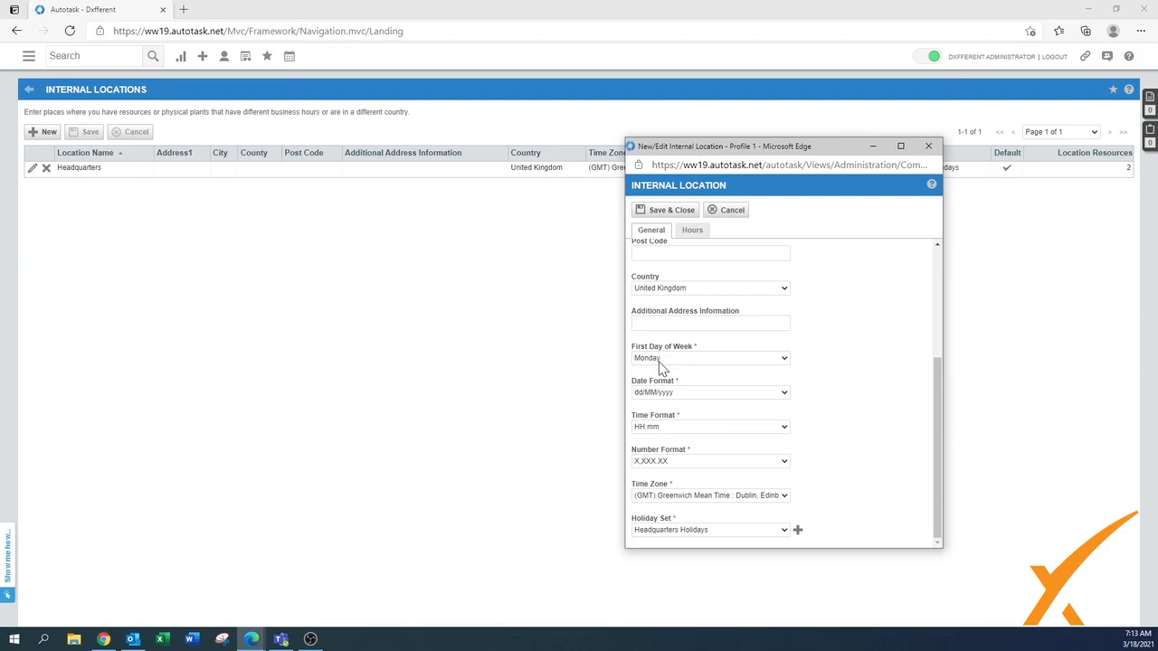
mouse_move(713, 402)
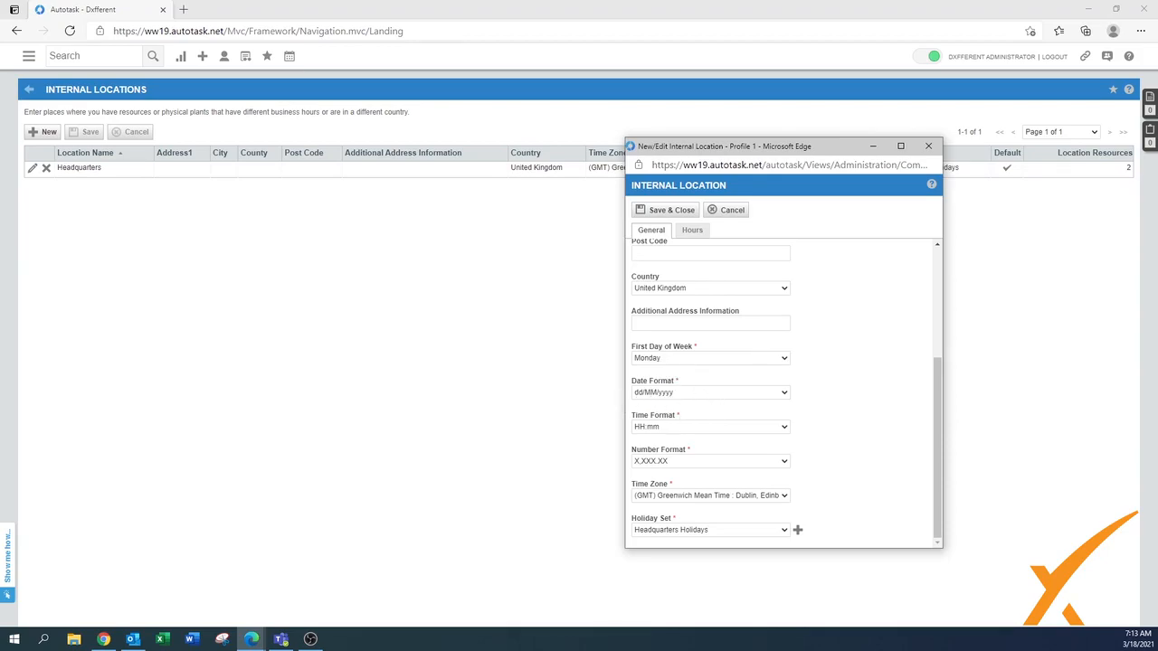
mouse_move(687, 407)
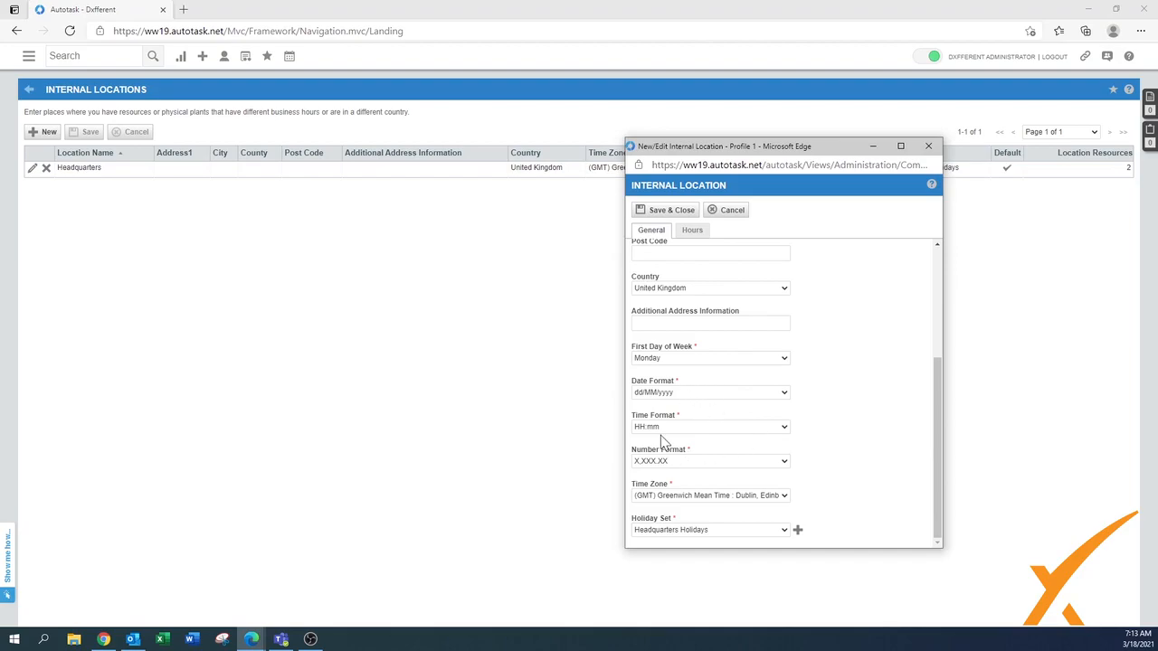
mouse_move(680, 434)
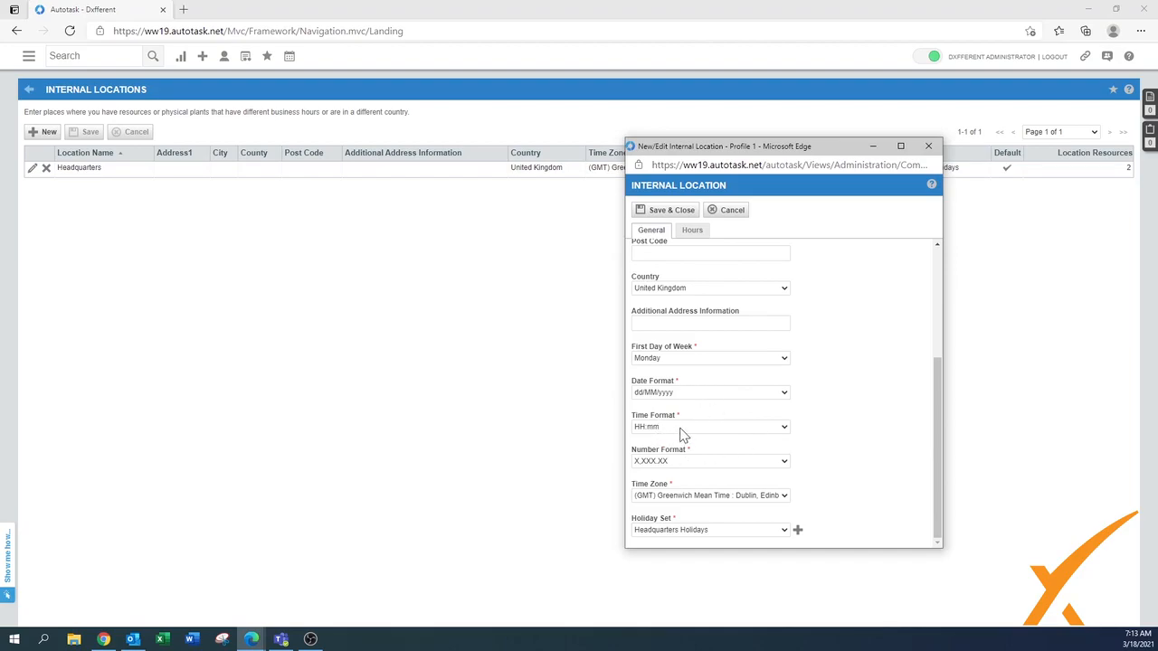
left_click(710, 427)
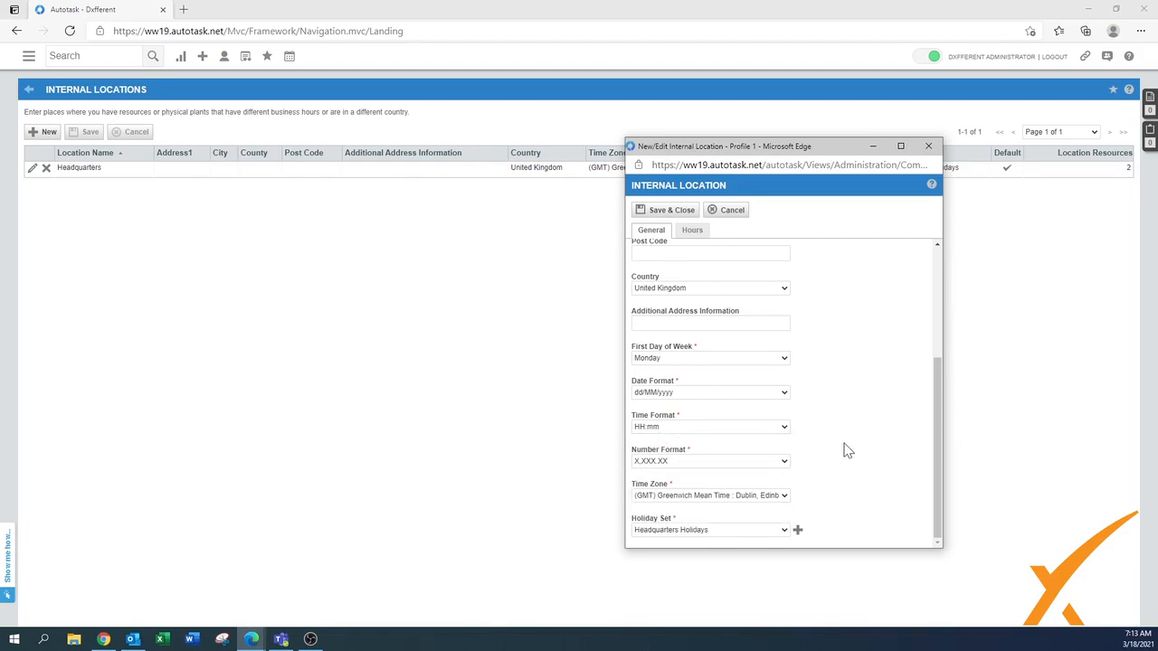
left_click(710, 496)
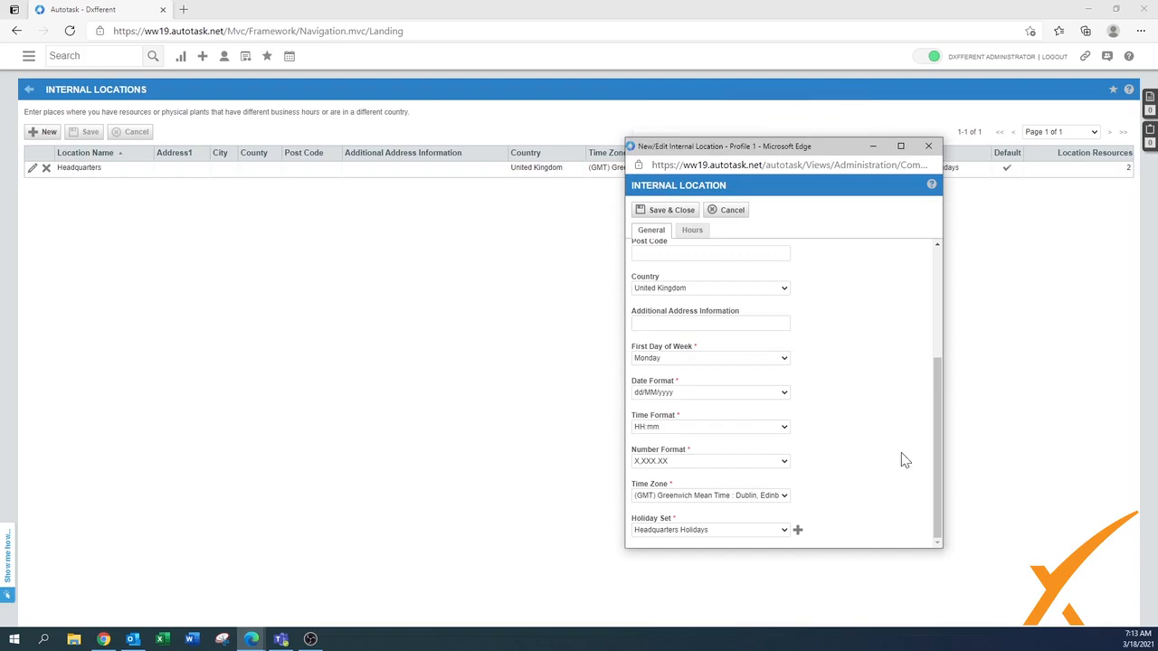
mouse_move(738, 530)
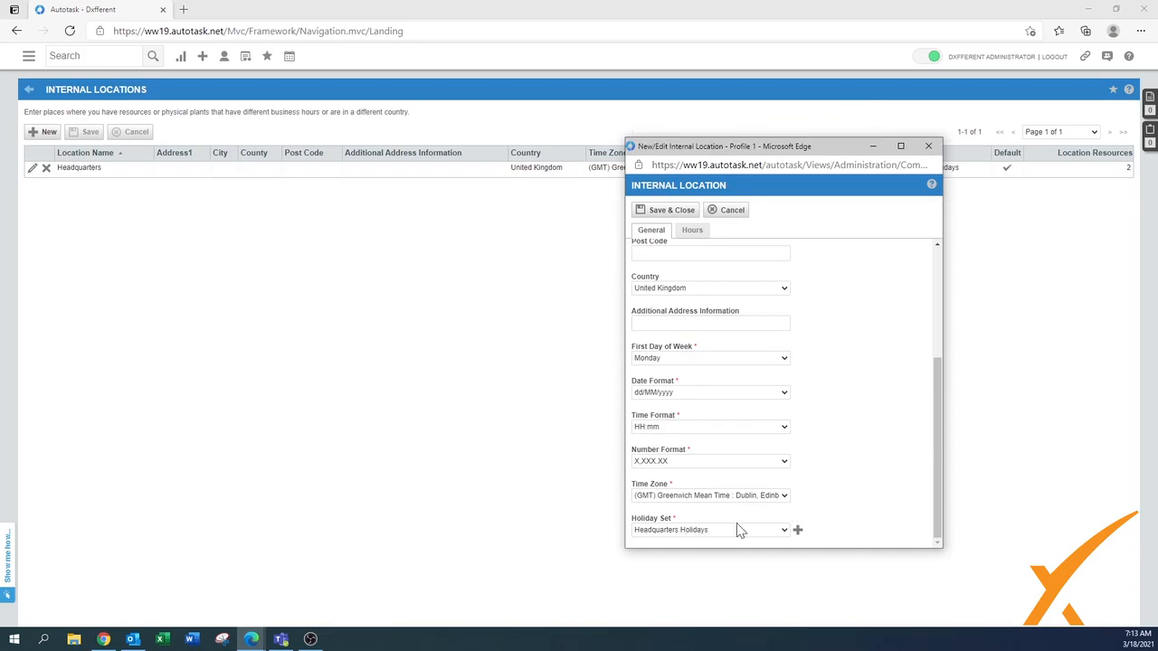
mouse_move(749, 528)
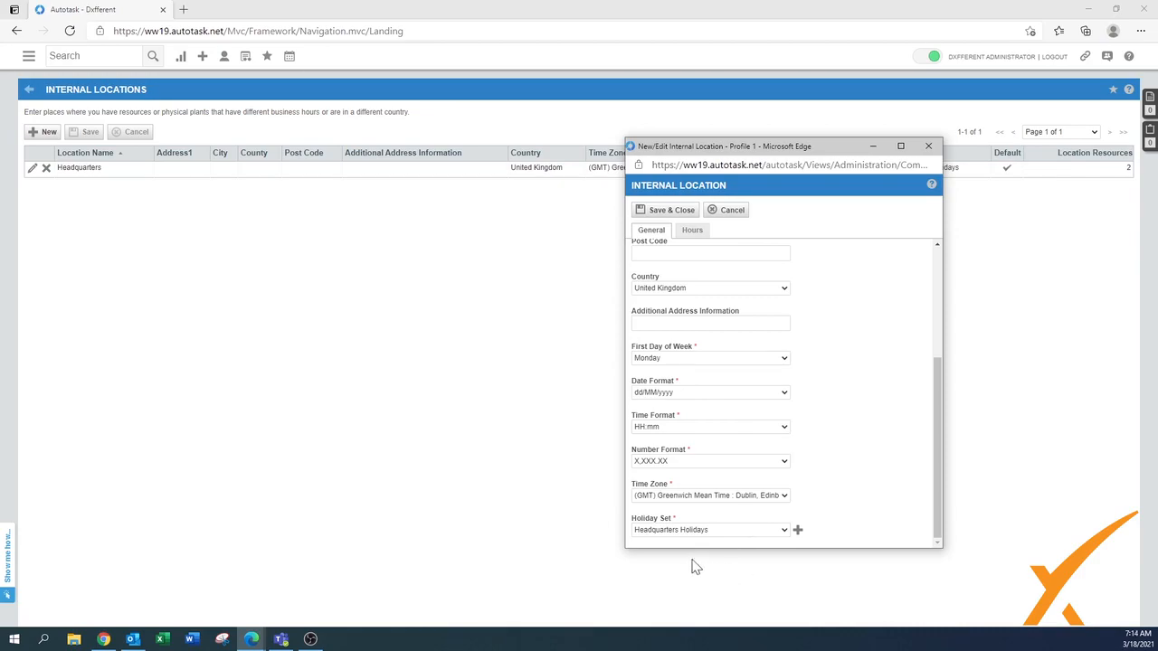
mouse_move(800, 542)
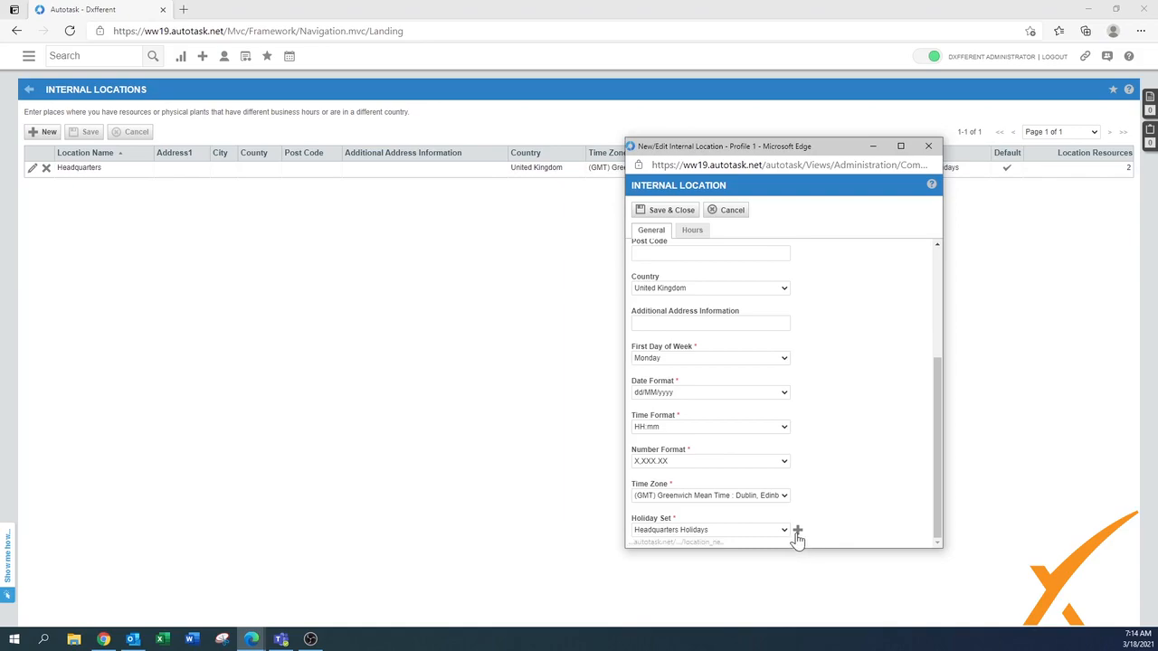
left_click(797, 529)
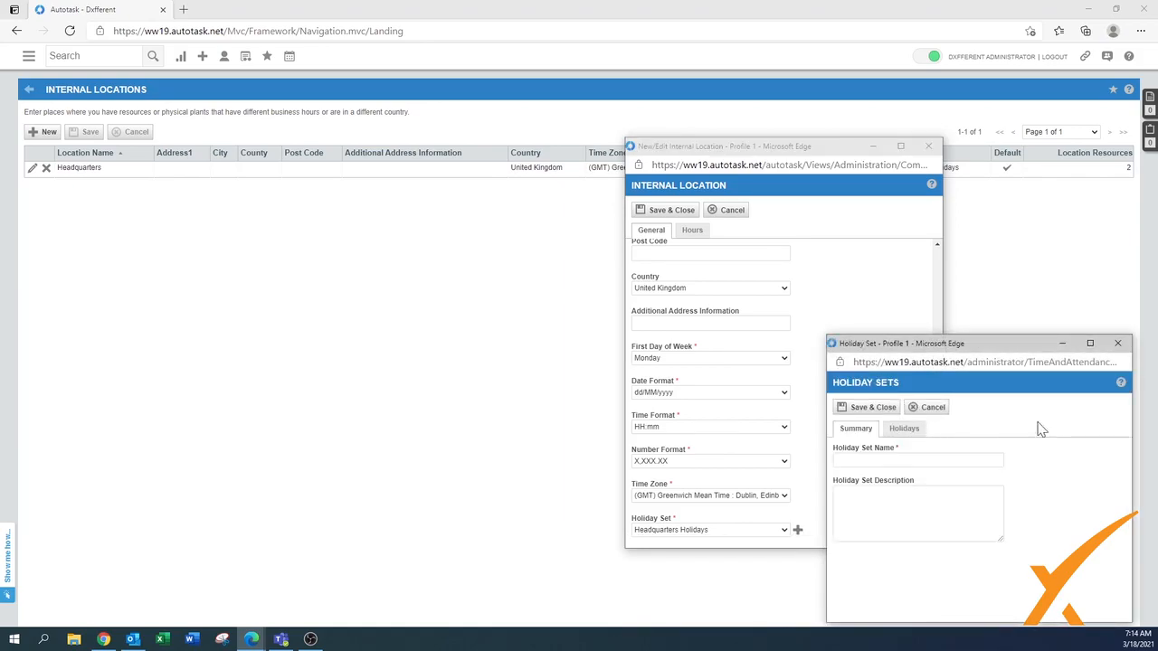
left_click(927, 405)
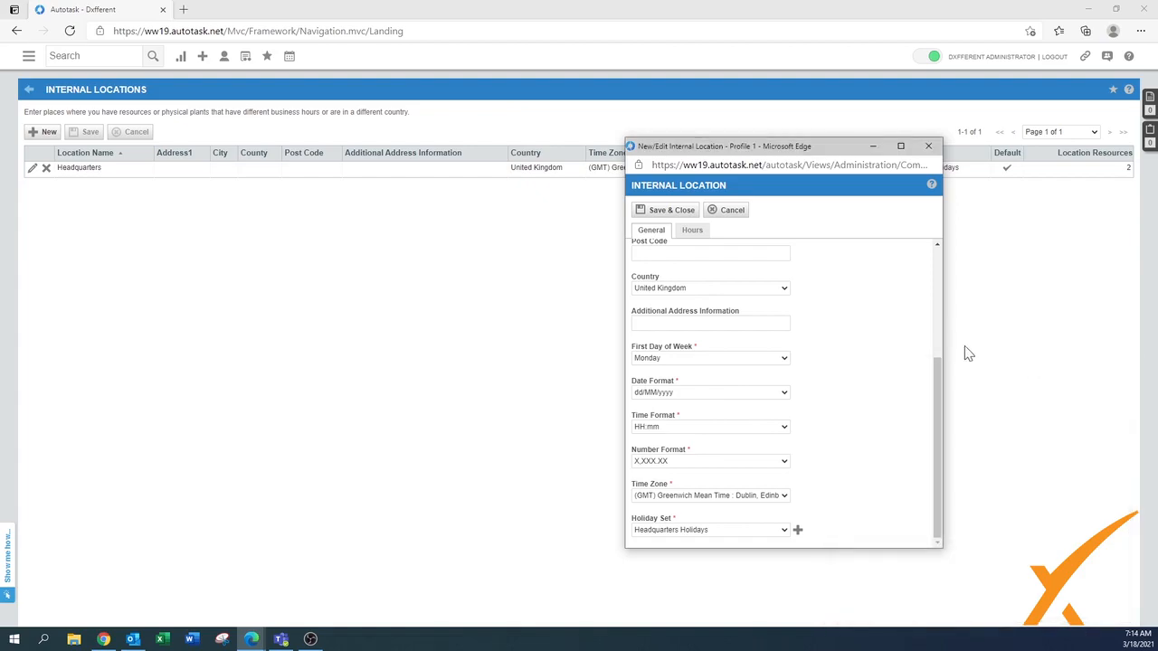
mouse_move(825, 304)
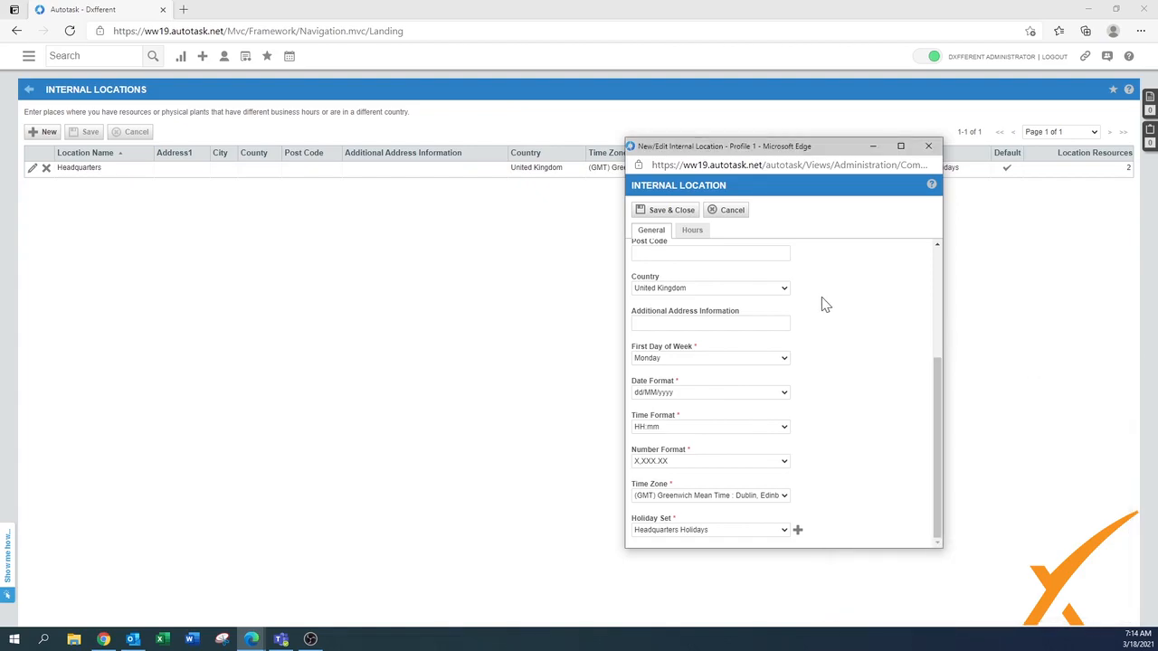
mouse_move(691, 243)
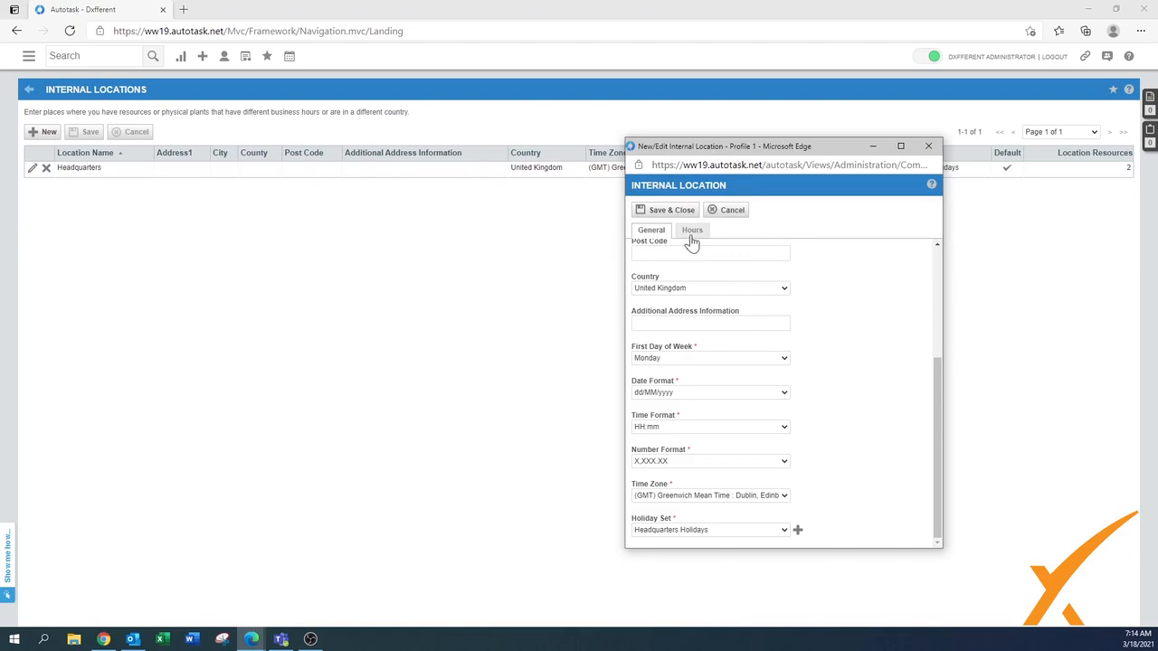
- Show the Hours grid with Monday–Friday 08:00–17:00 business hours
left_click(691, 230)
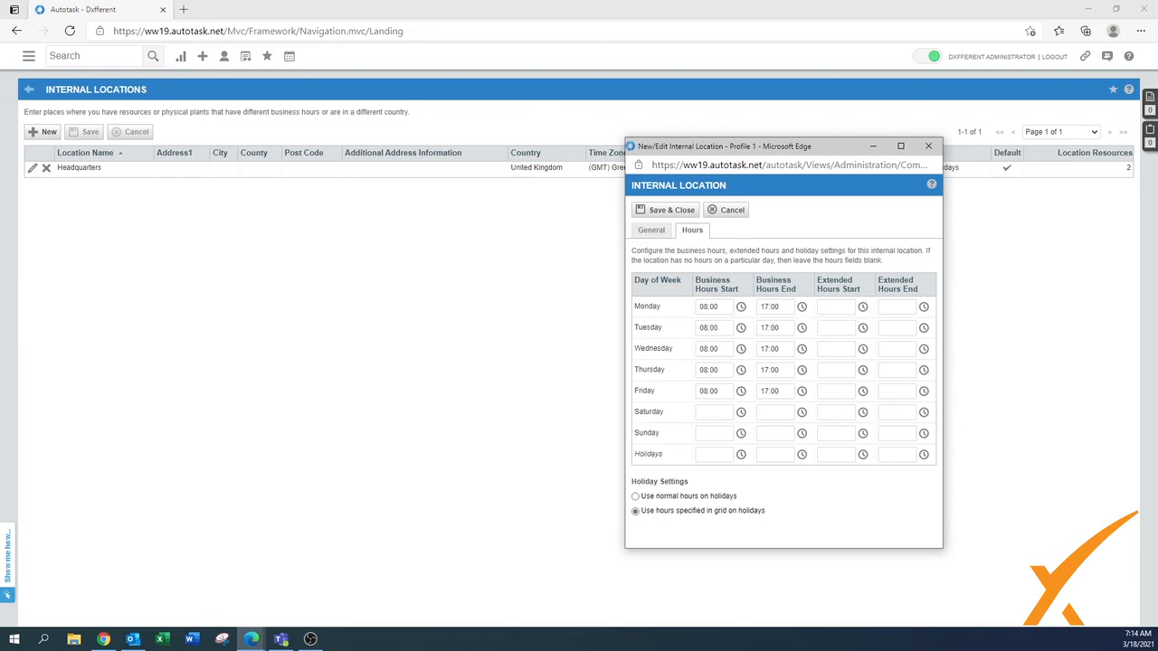
mouse_move(818, 369)
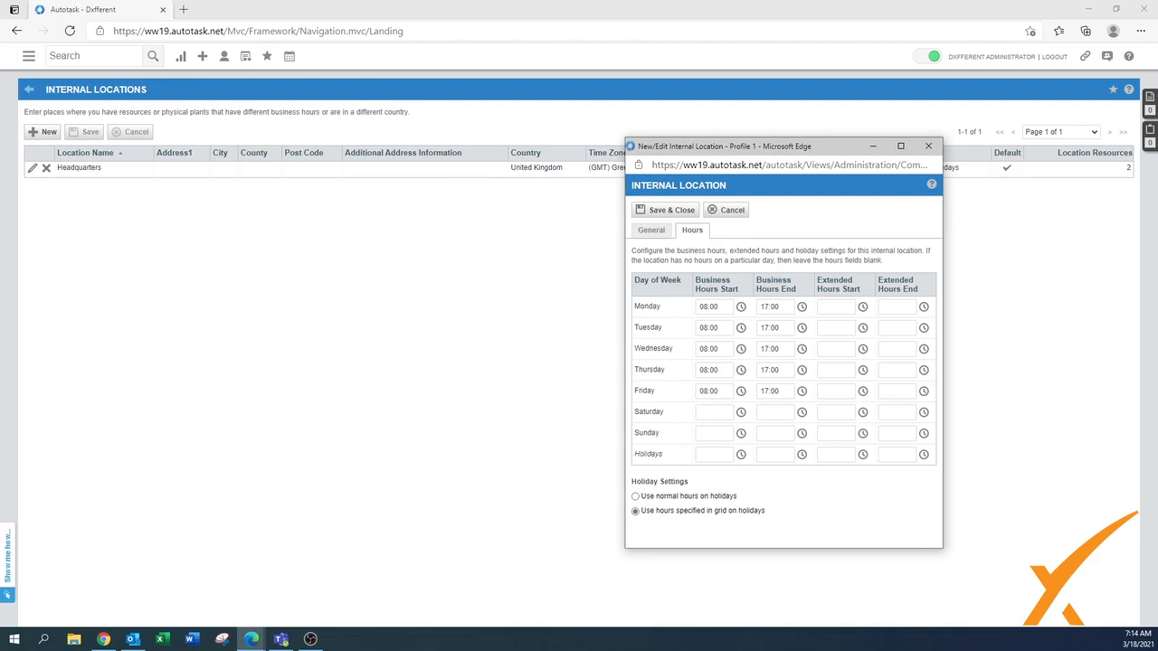
mouse_move(757, 416)
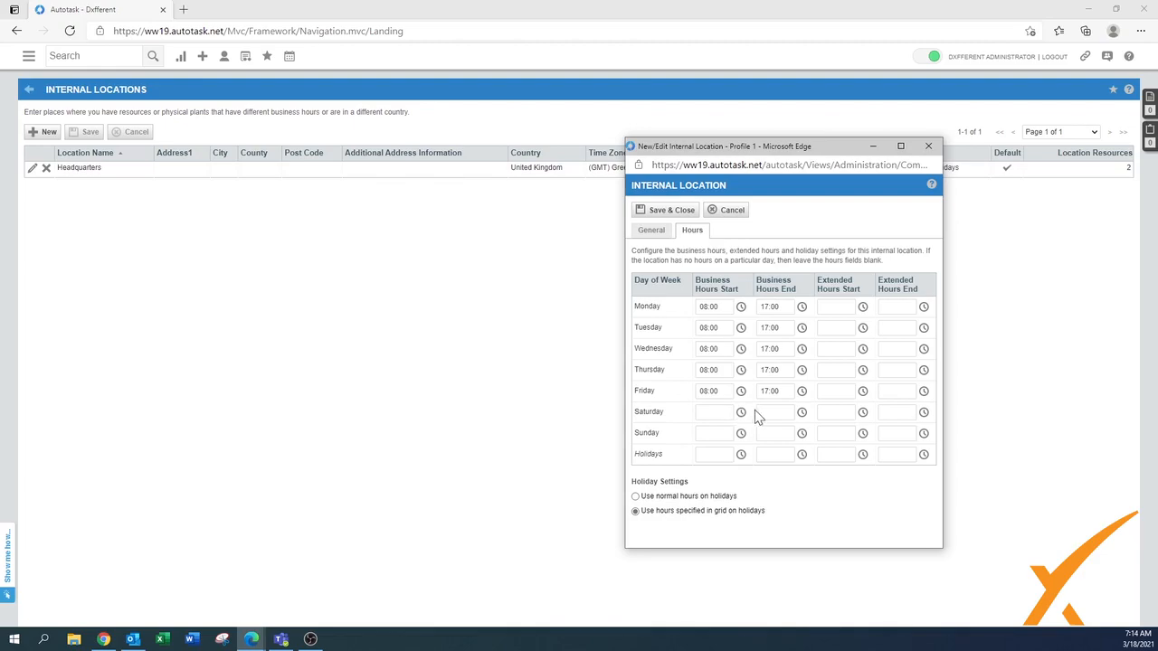
mouse_move(803, 324)
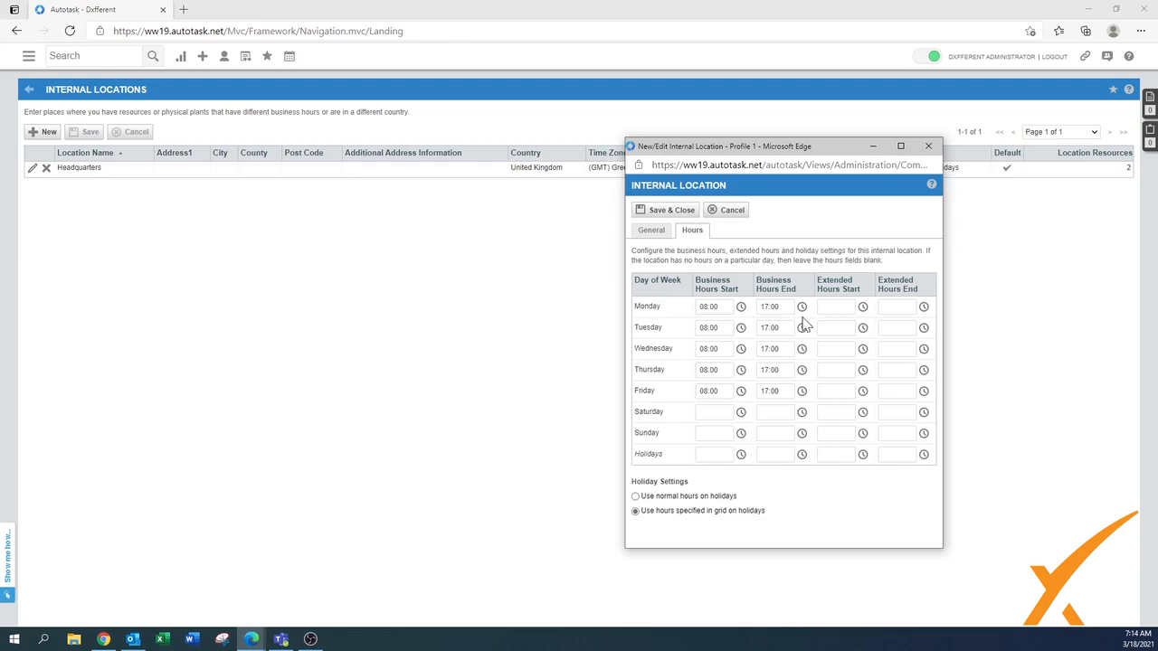
mouse_move(804, 324)
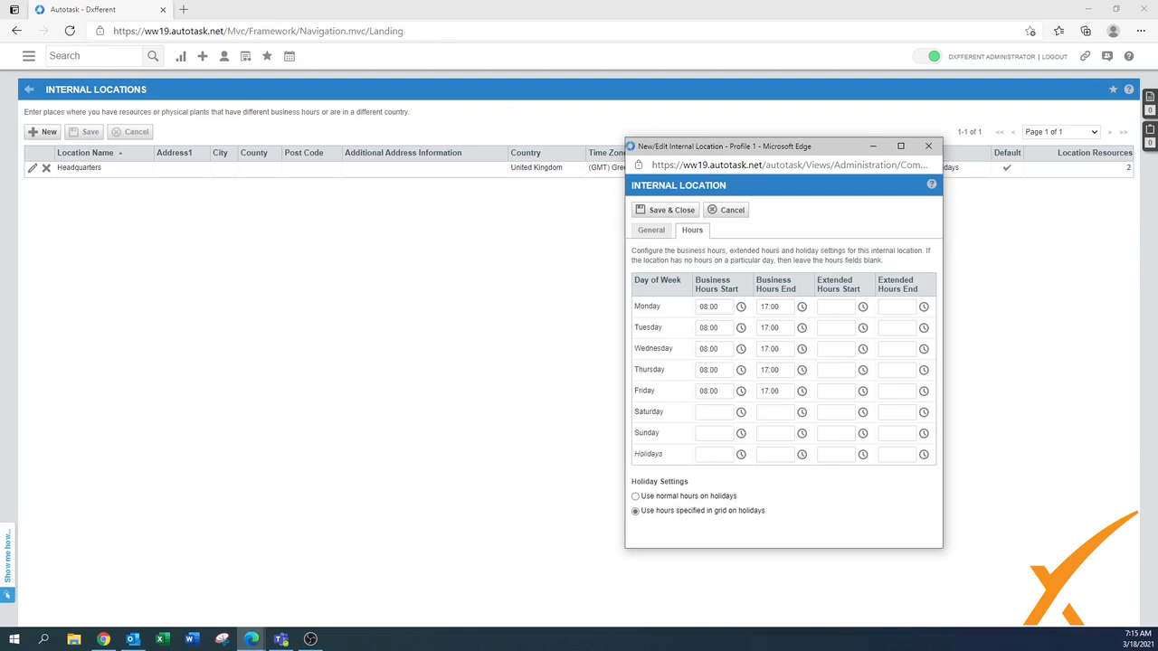
mouse_move(814, 389)
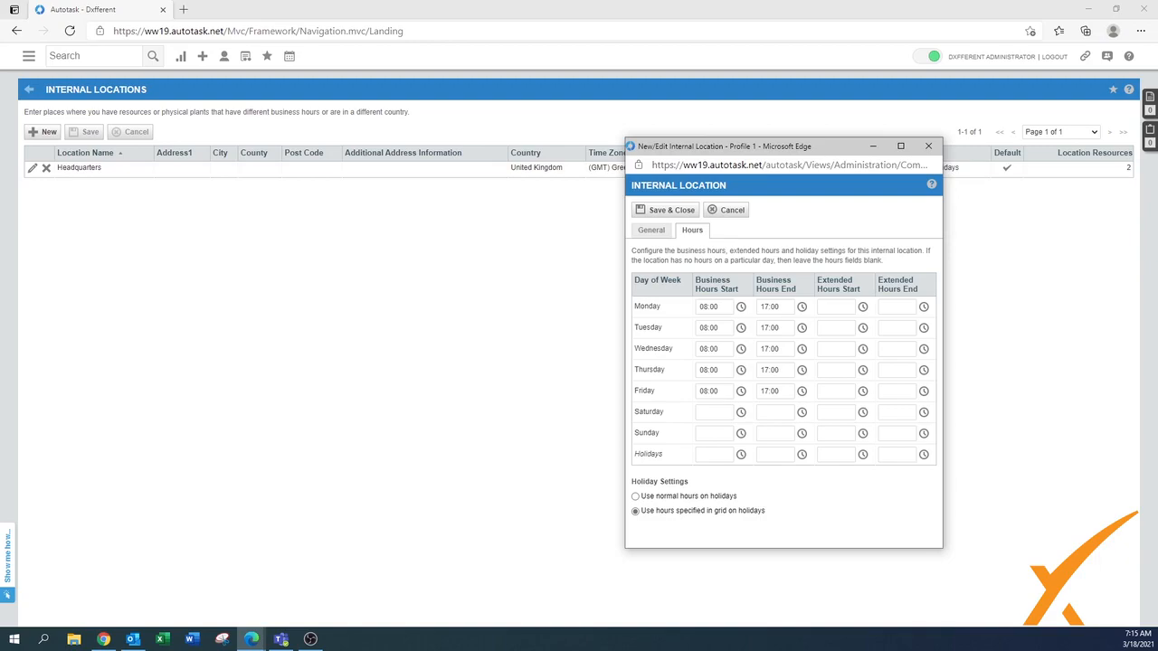
mouse_move(786, 389)
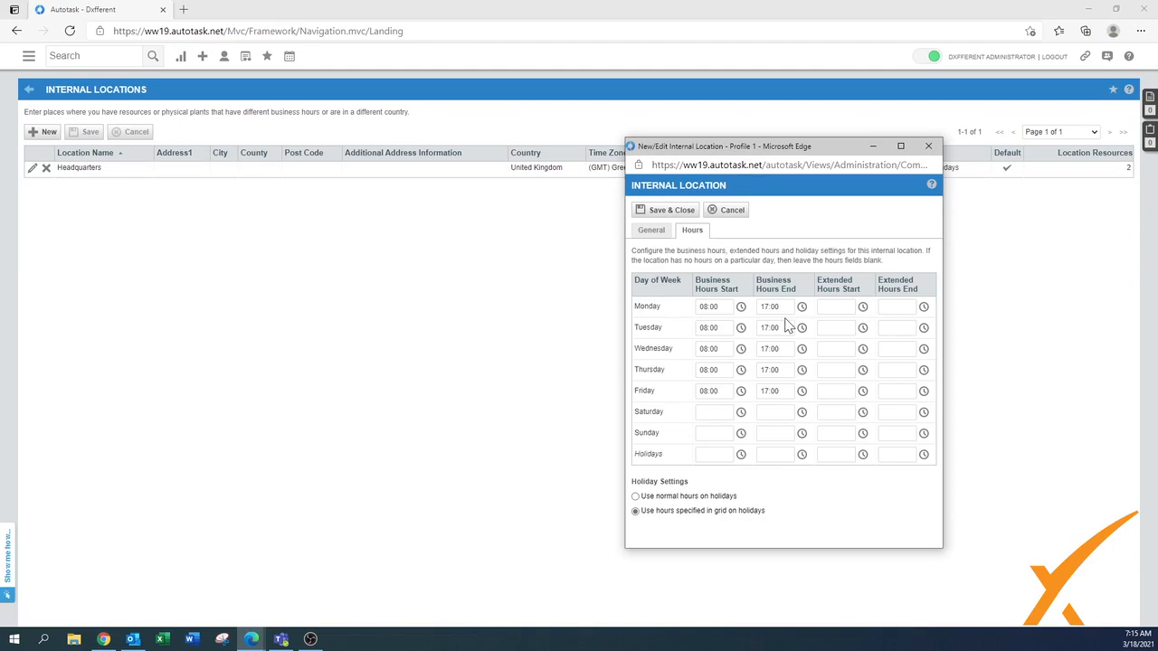
mouse_move(811, 315)
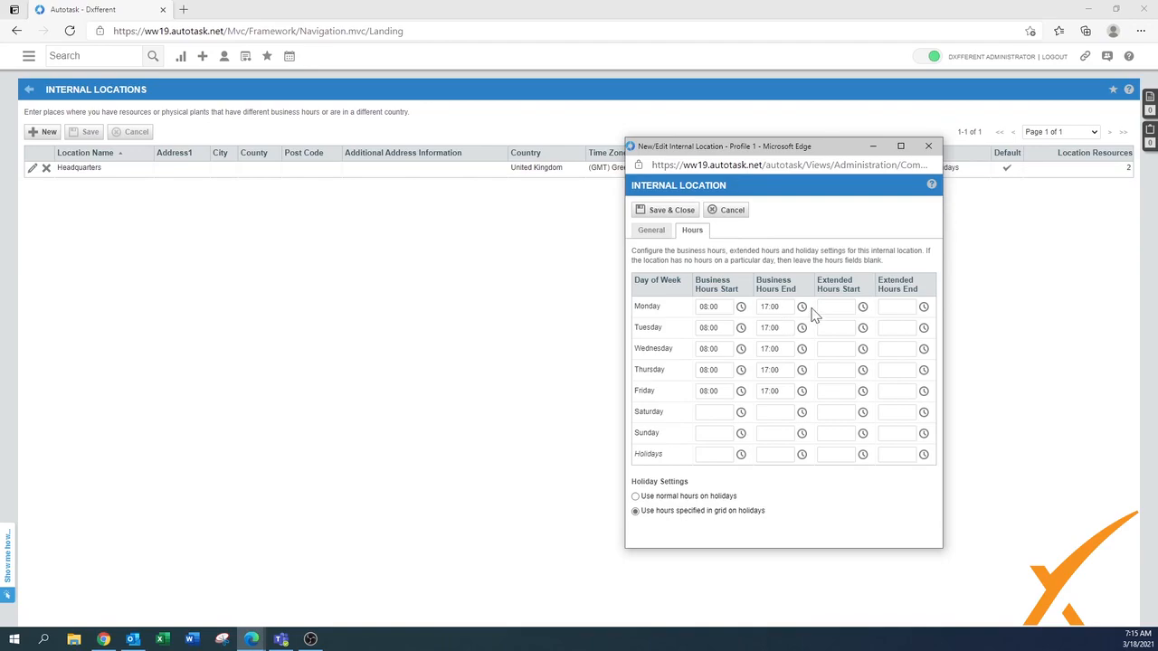
mouse_move(810, 314)
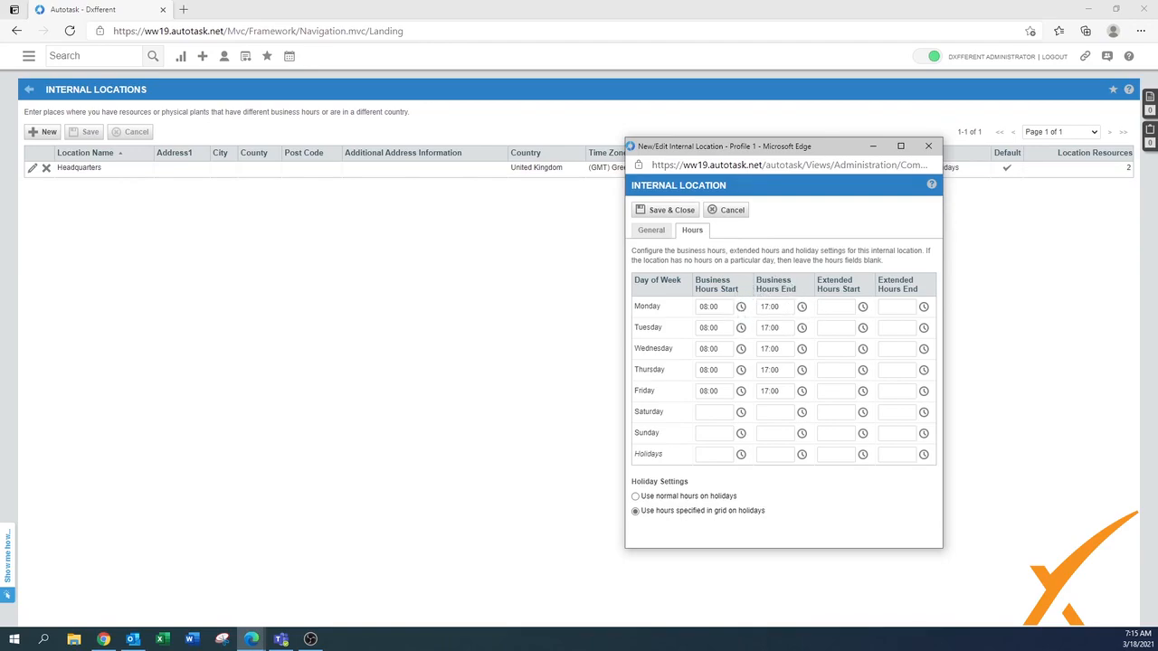
mouse_move(660, 218)
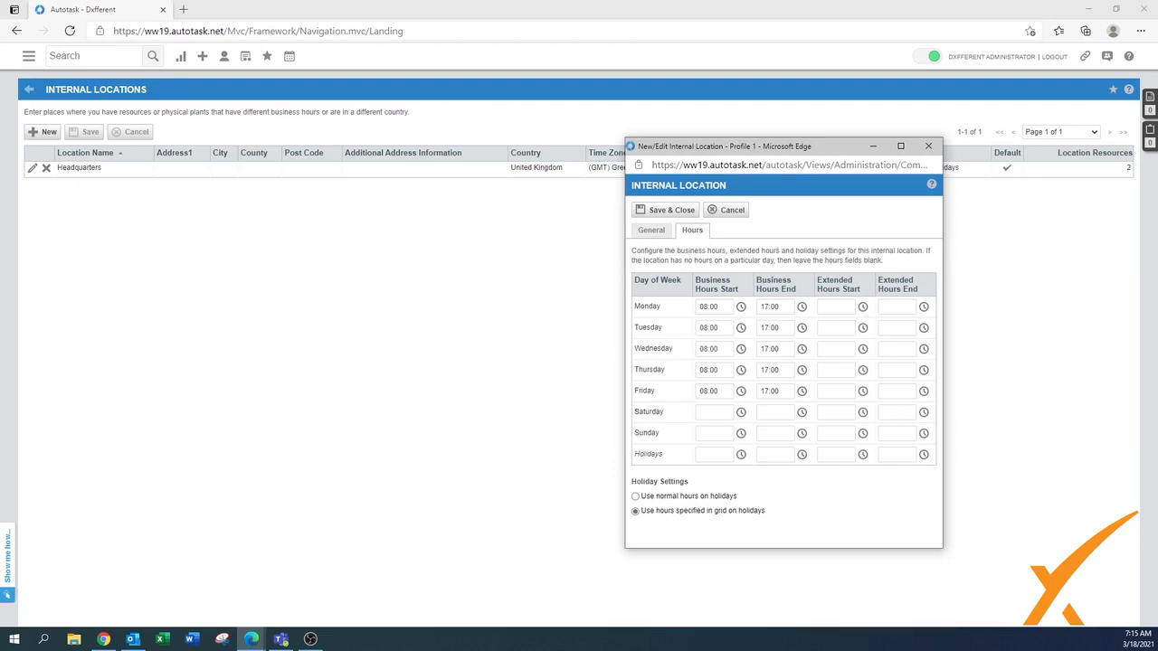
mouse_move(795, 304)
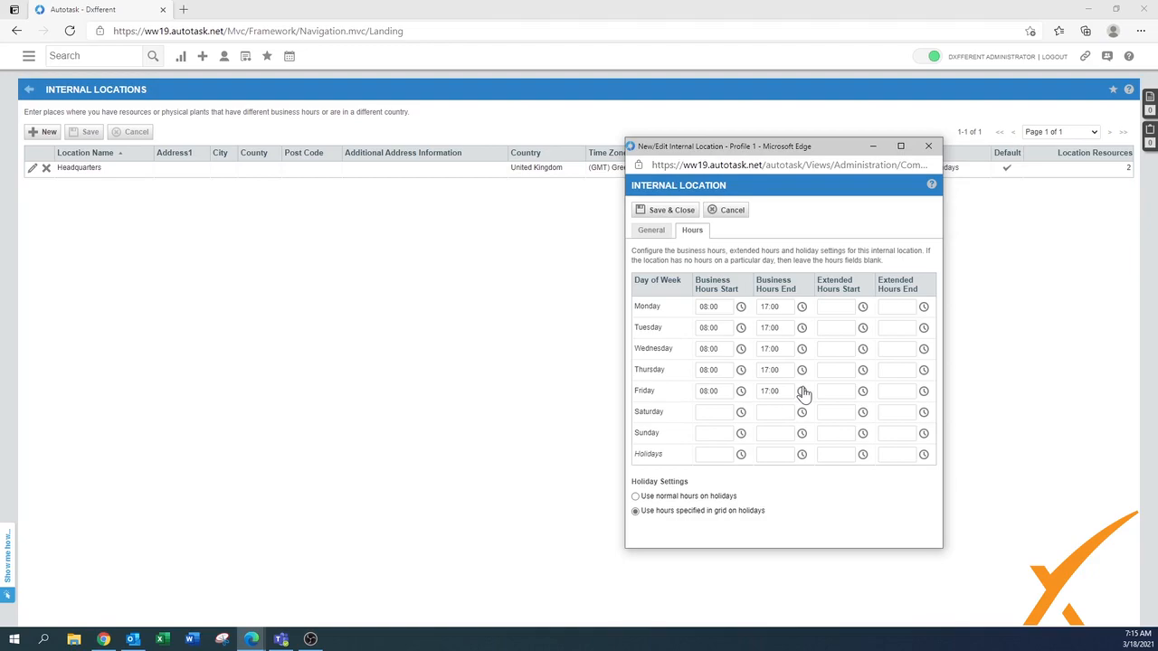
mouse_move(756, 304)
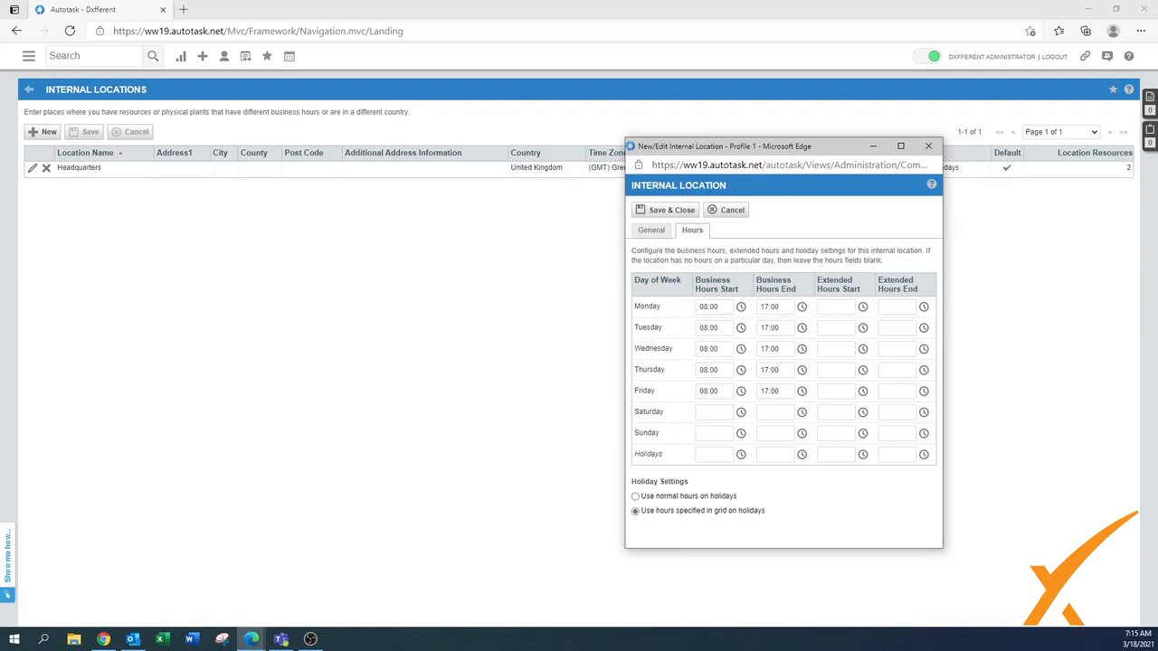
mouse_move(757, 409)
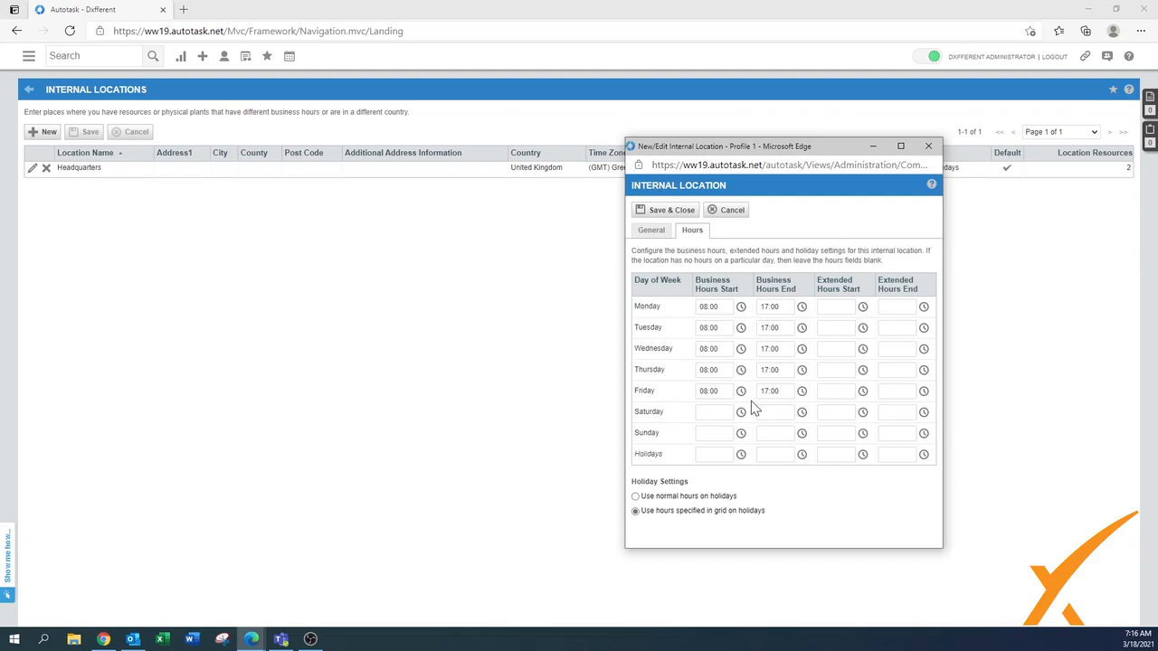
mouse_move(734, 233)
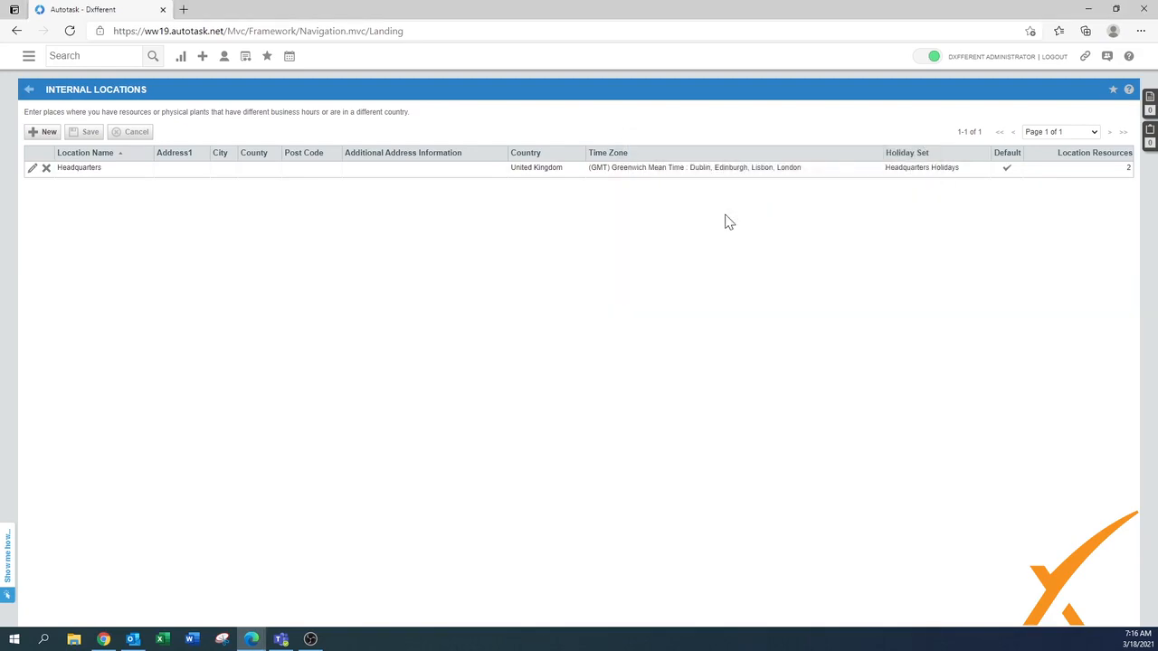
mouse_move(409, 311)
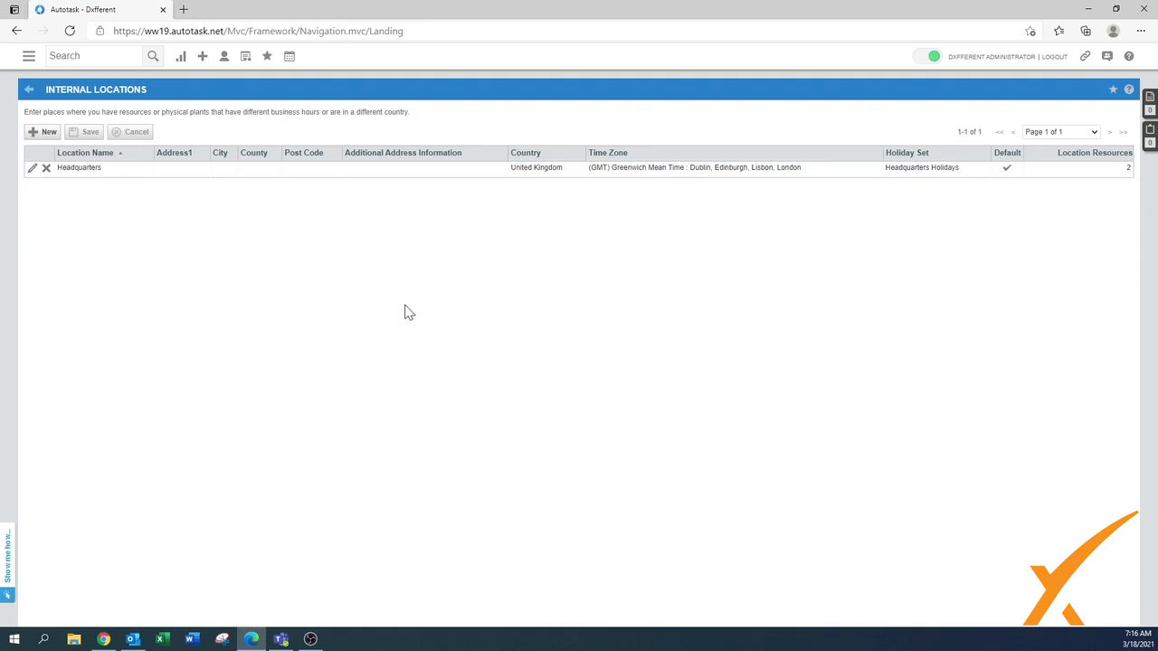
mouse_move(391, 315)
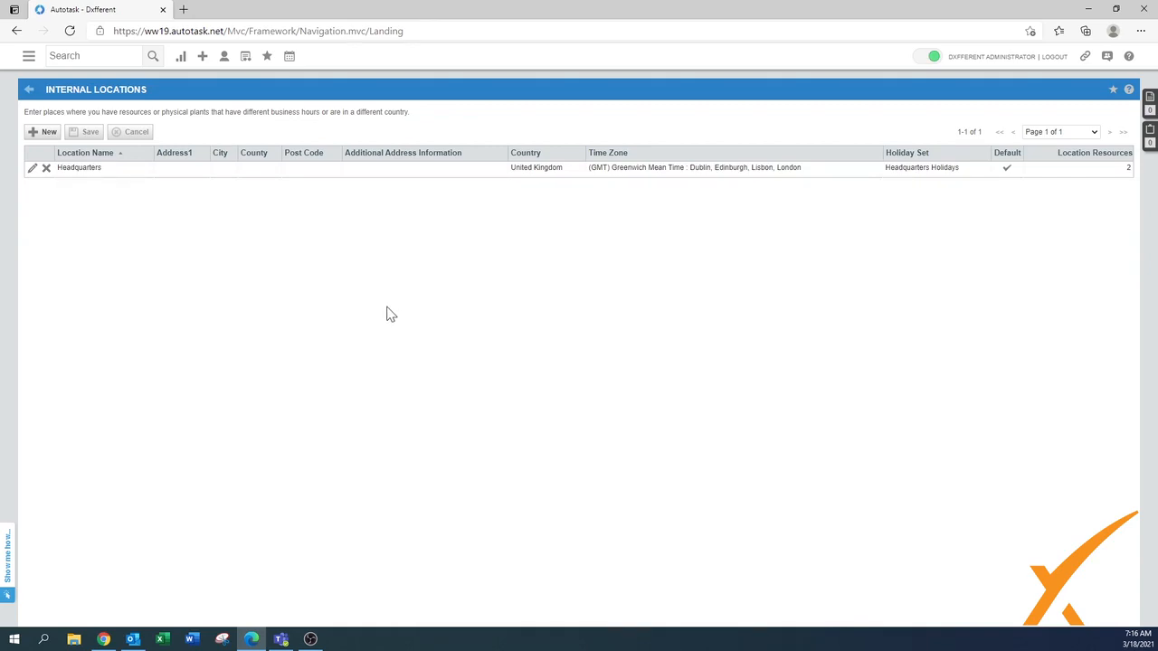
mouse_move(412, 318)
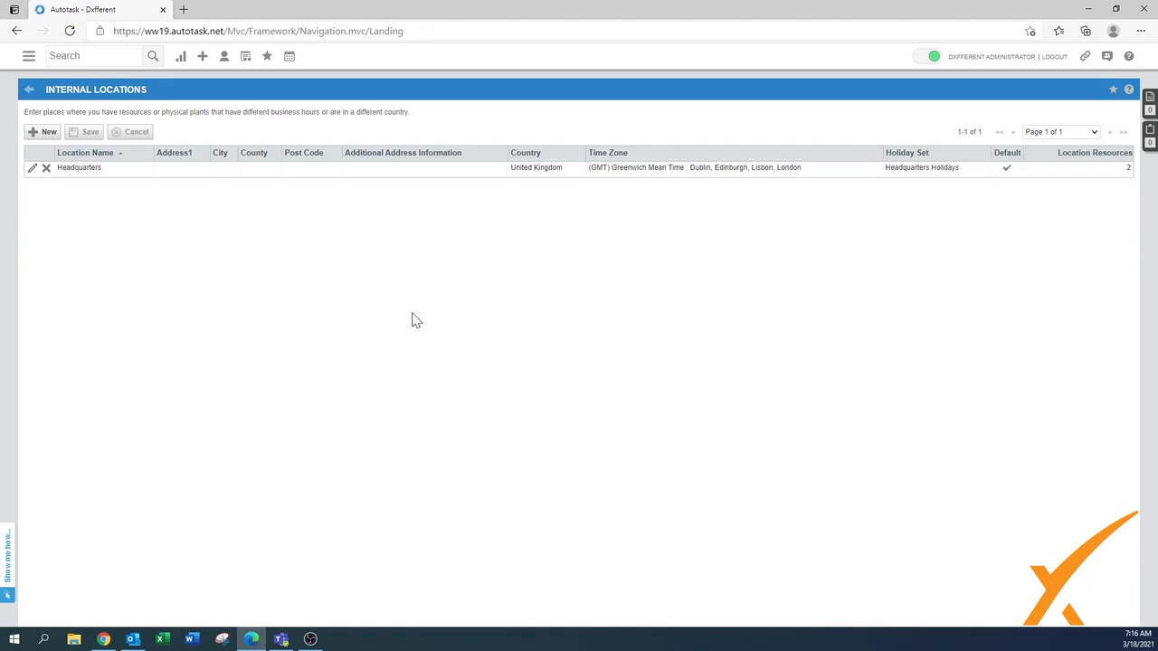